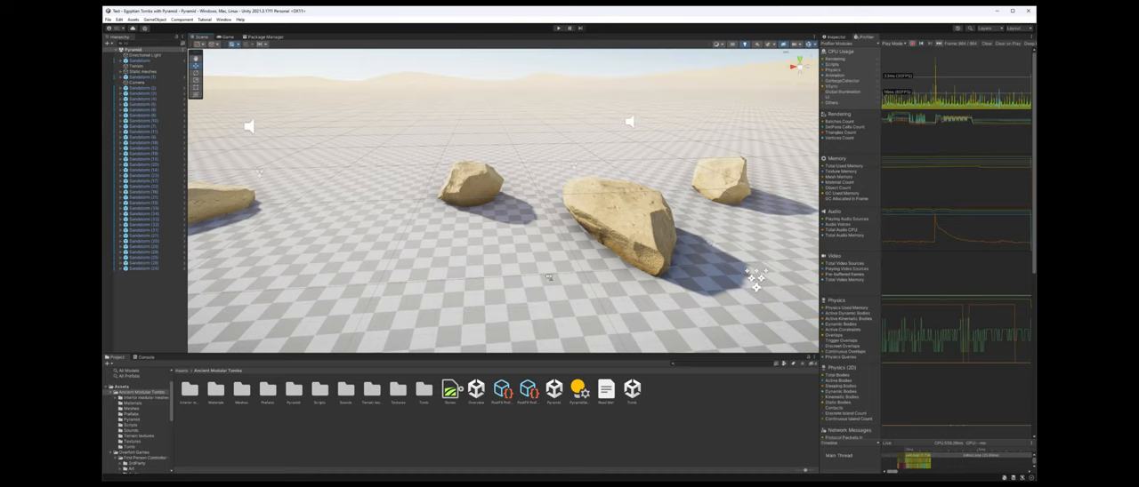
mouse_move(480, 273)
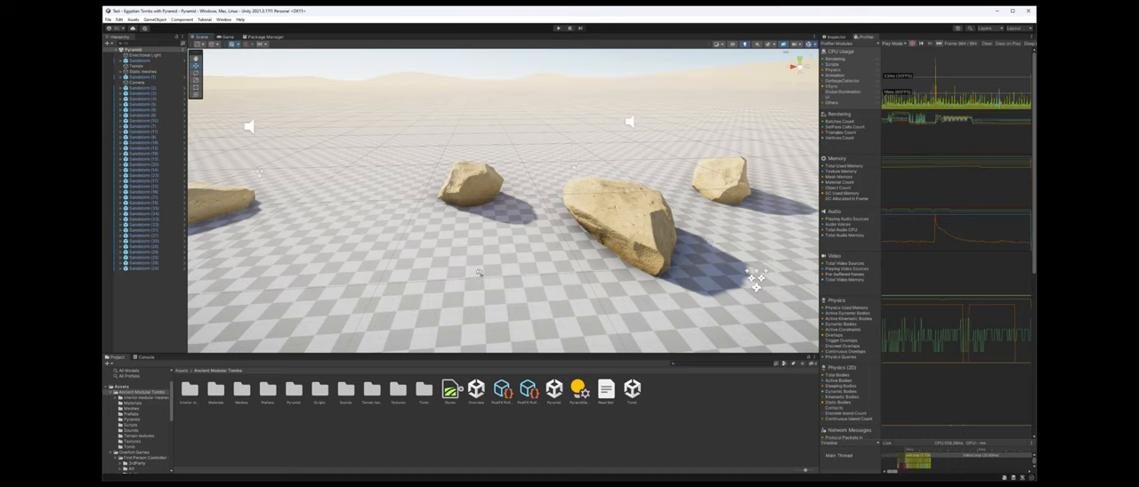
mouse_move(479, 271)
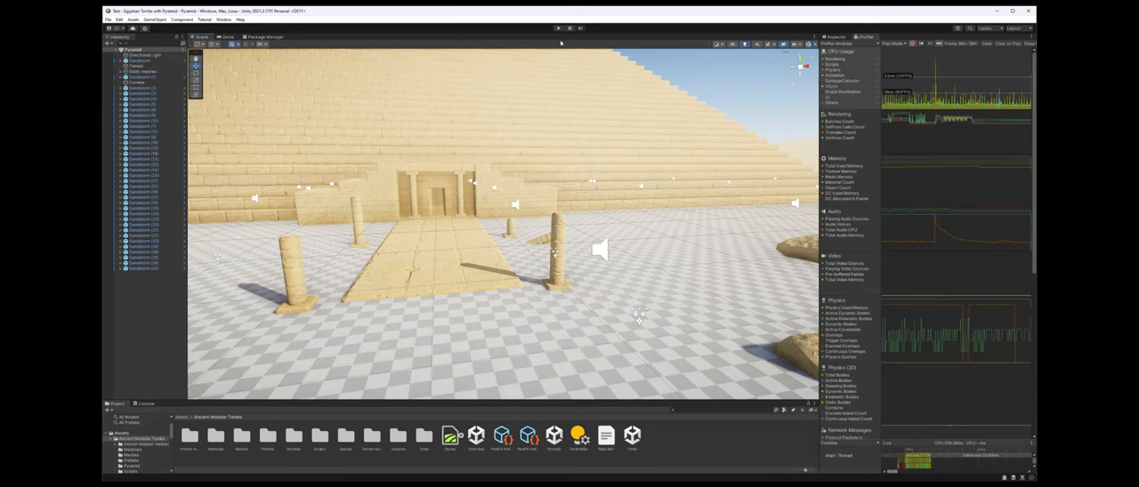
mouse_move(488, 174)
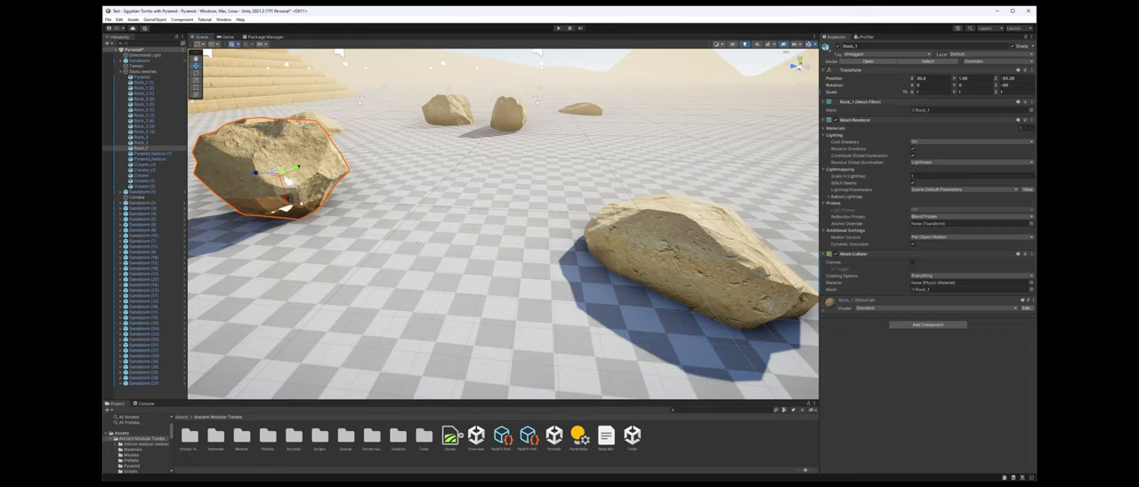
mouse_move(477, 231)
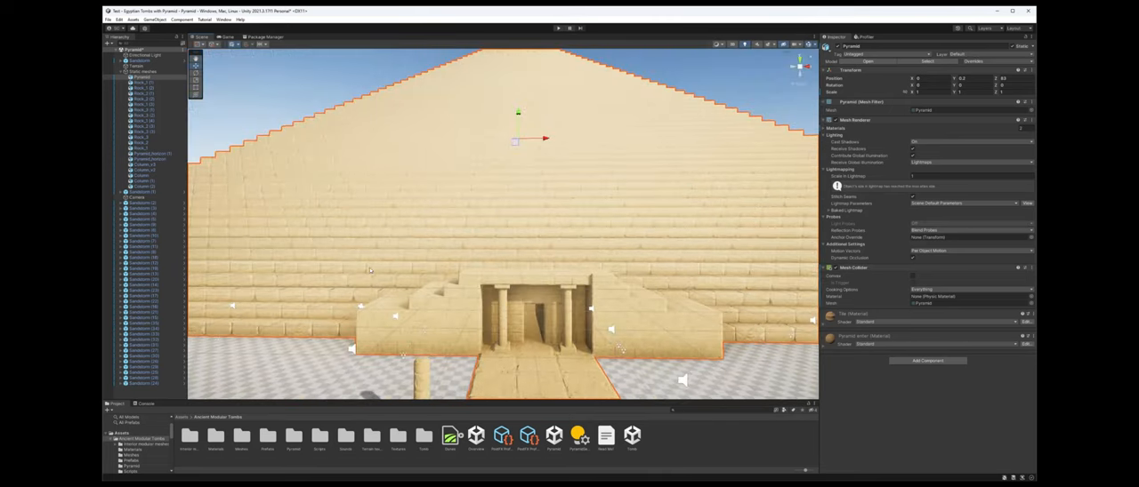
mouse_move(751, 278)
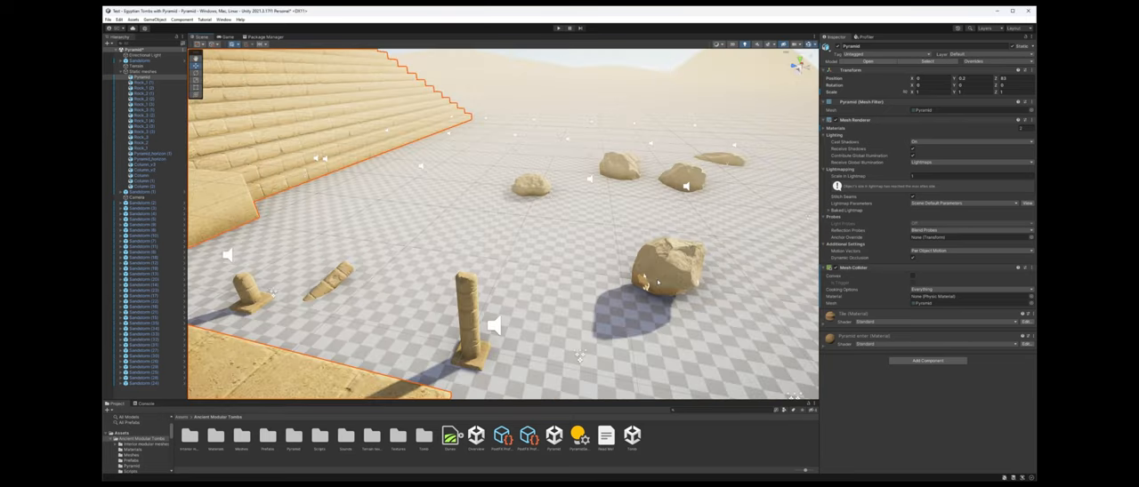
Step: Select the broken pillar beside the causeway and show its components in the Inspector
left_click(673, 267)
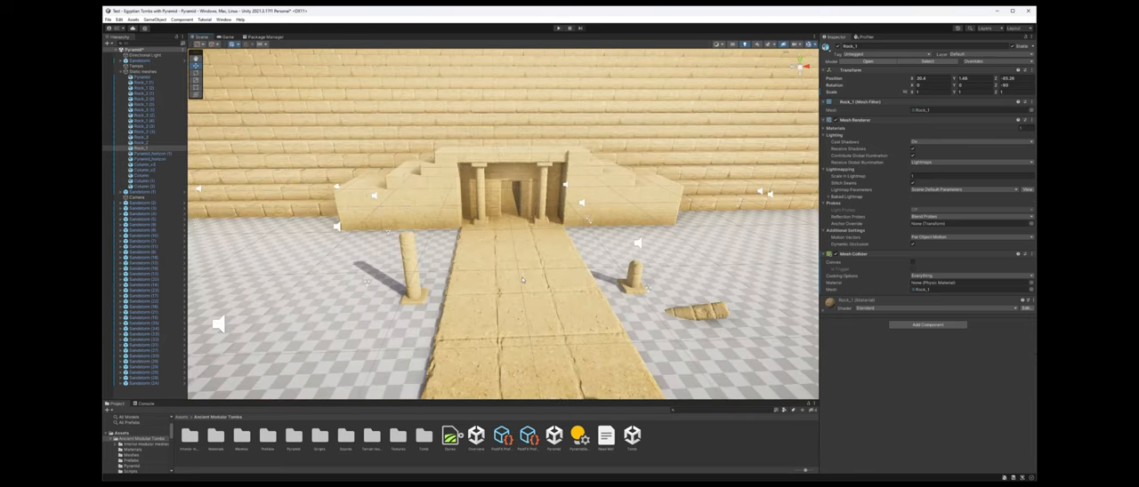
mouse_move(561, 281)
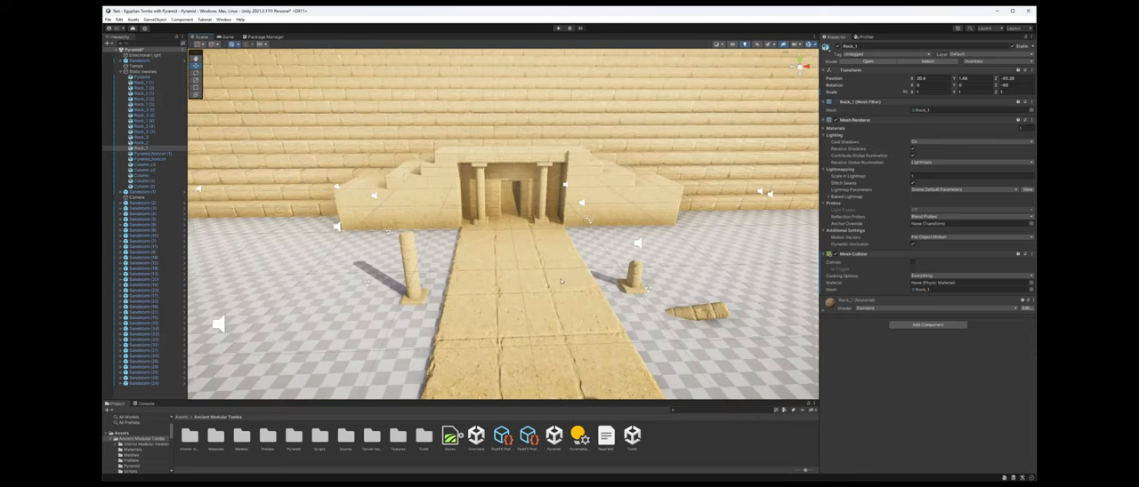
left_click(698, 312)
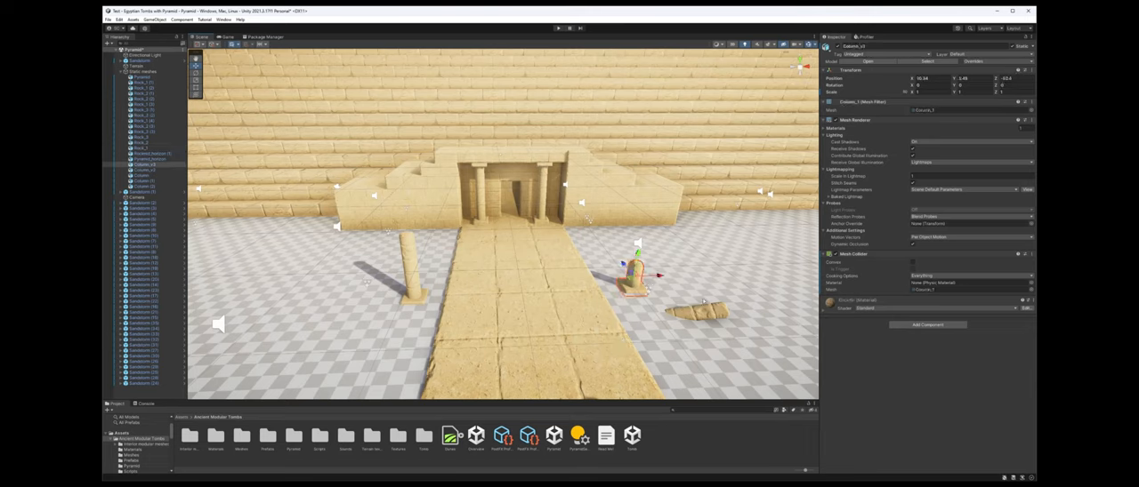
left_click(703, 309)
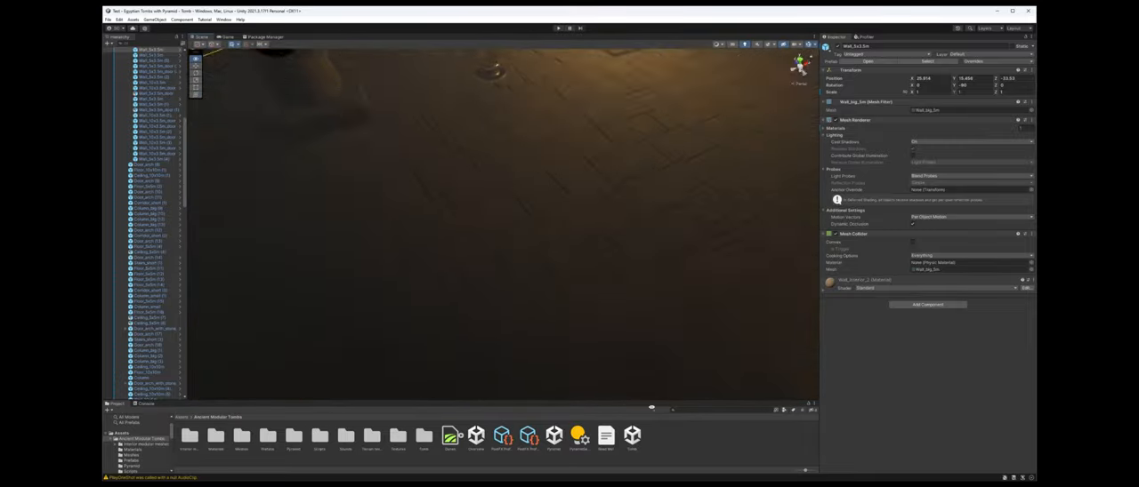
Step: Frame the selected stone floor piece to review its Mesh Renderer and Mesh Collider
left_click(559, 29)
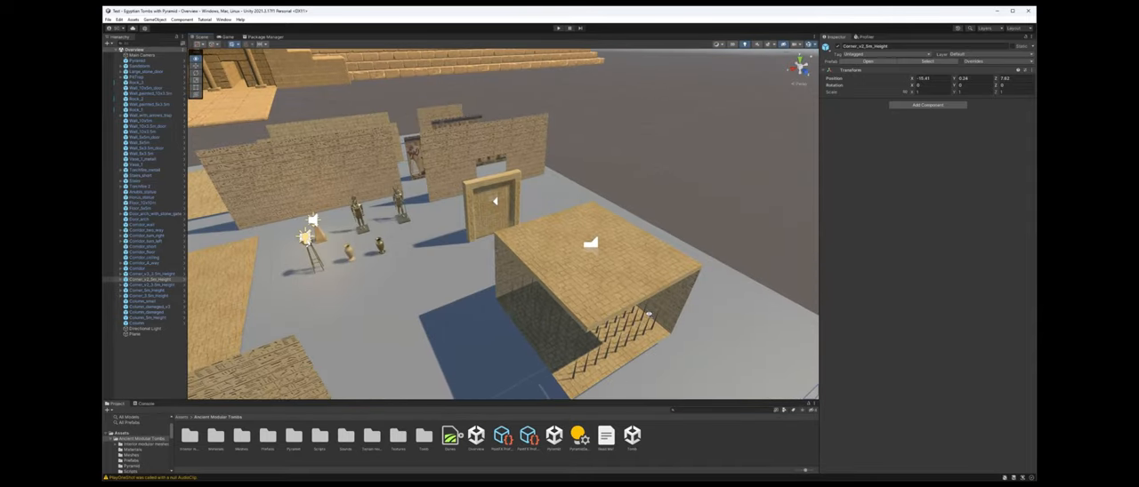
mouse_move(601, 310)
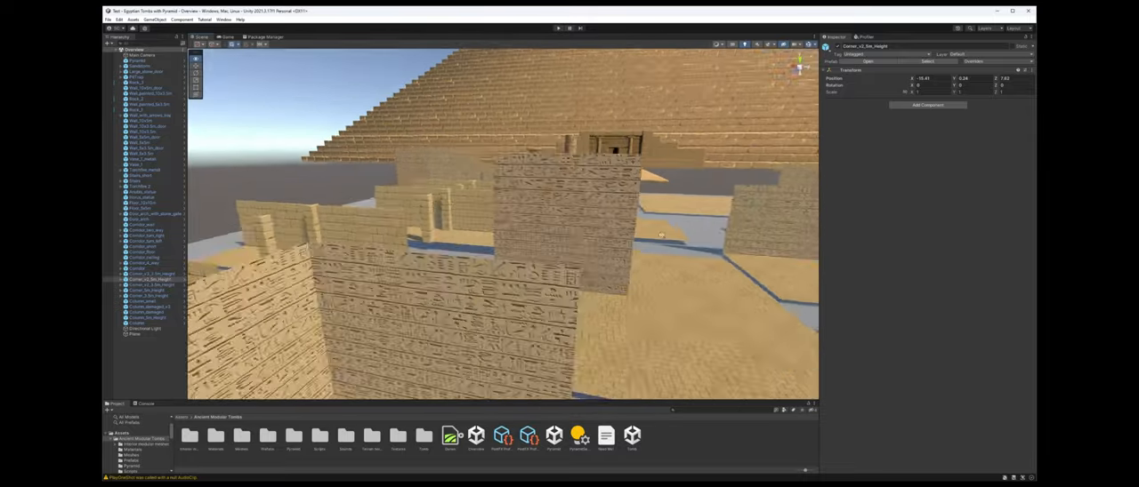
Step: Bring the pit trap prefab into view on its own, revealing its wall pieces
left_click_drag(490, 222, 622, 266)
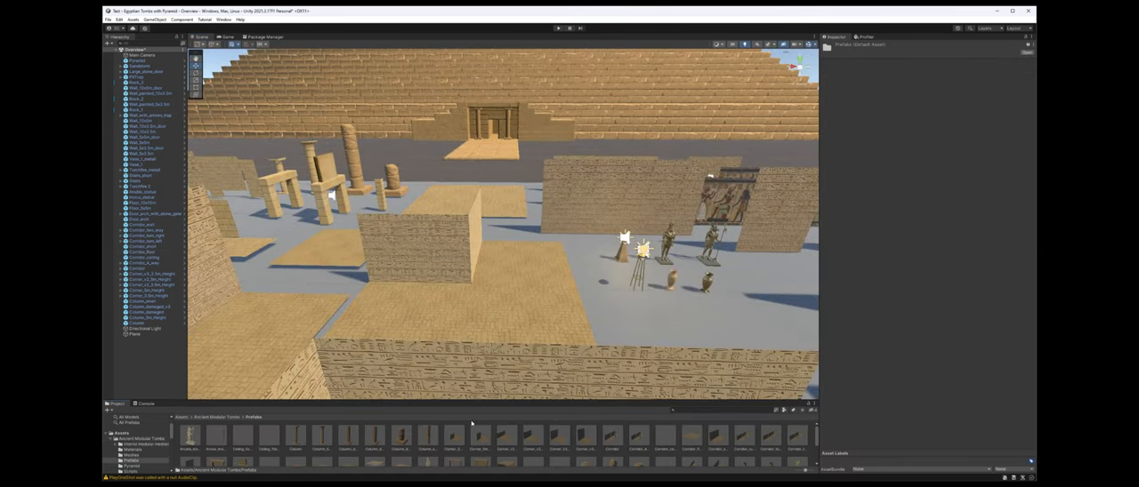
scroll("right", 3)
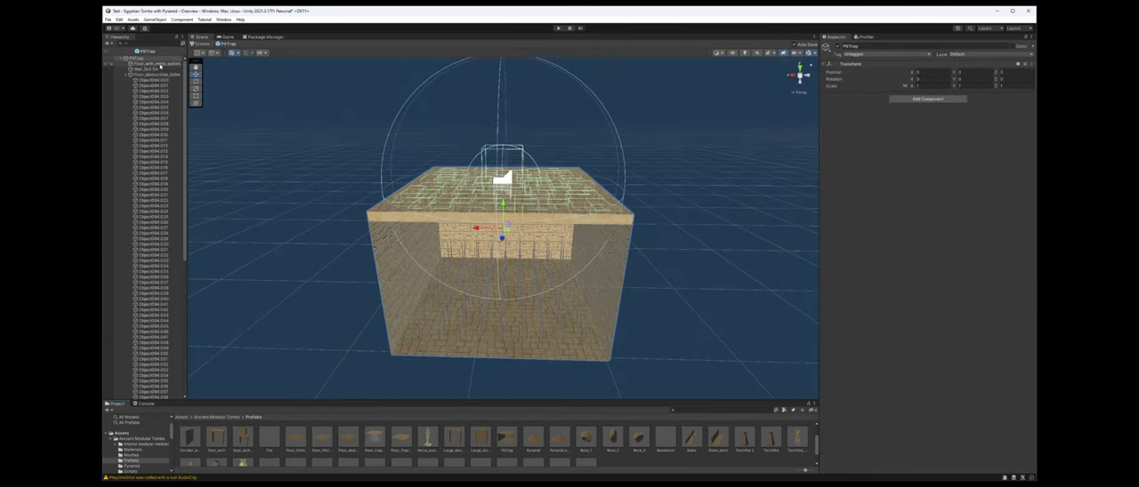
Step: Select the trap's top floor slab and examine its components from several angles
left_click(160, 74)
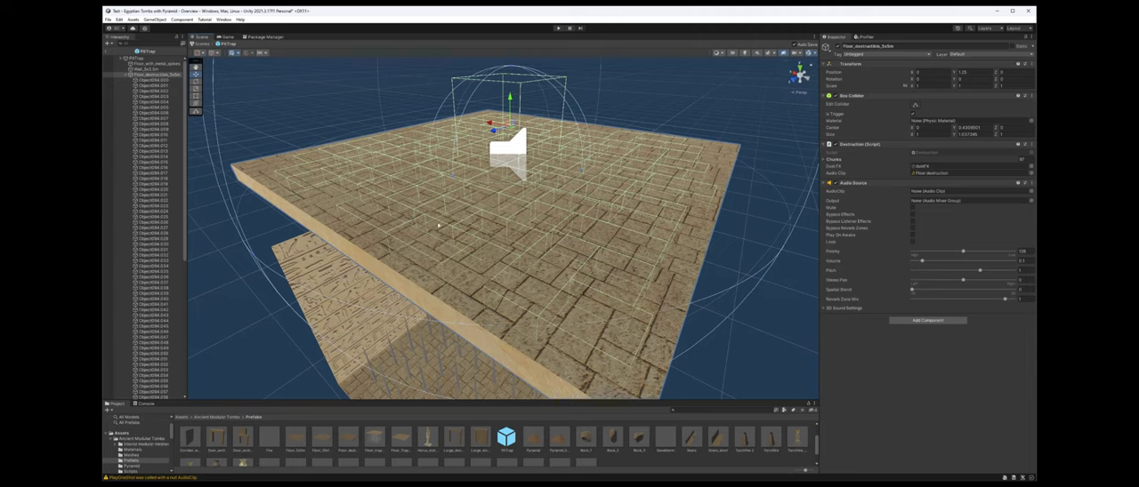
mouse_move(431, 217)
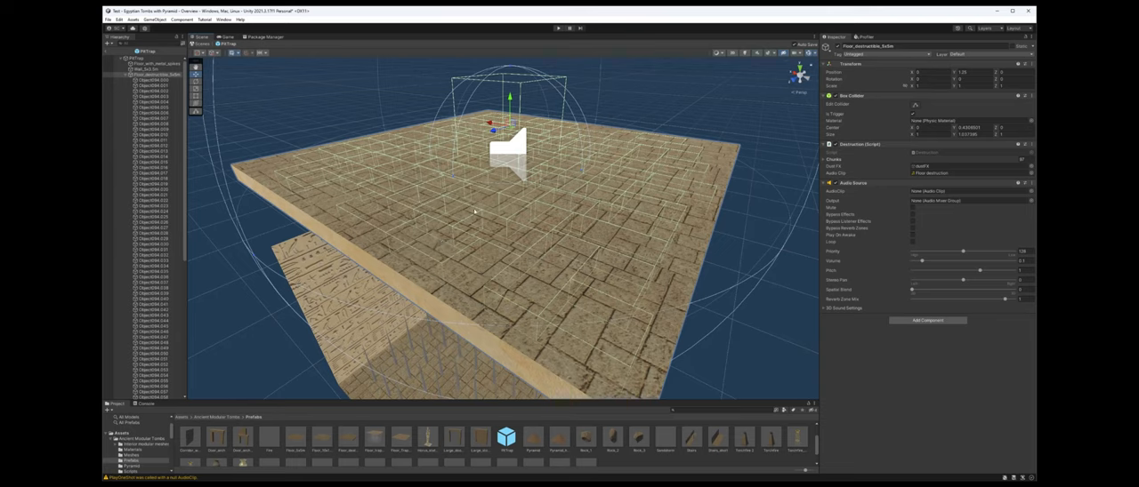
mouse_move(516, 231)
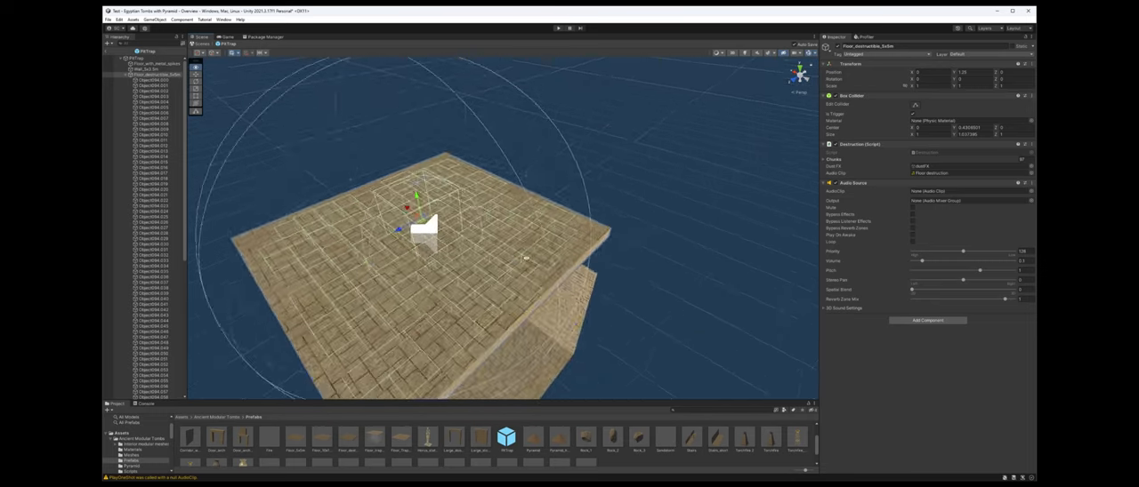
left_click_drag(445, 266, 471, 214)
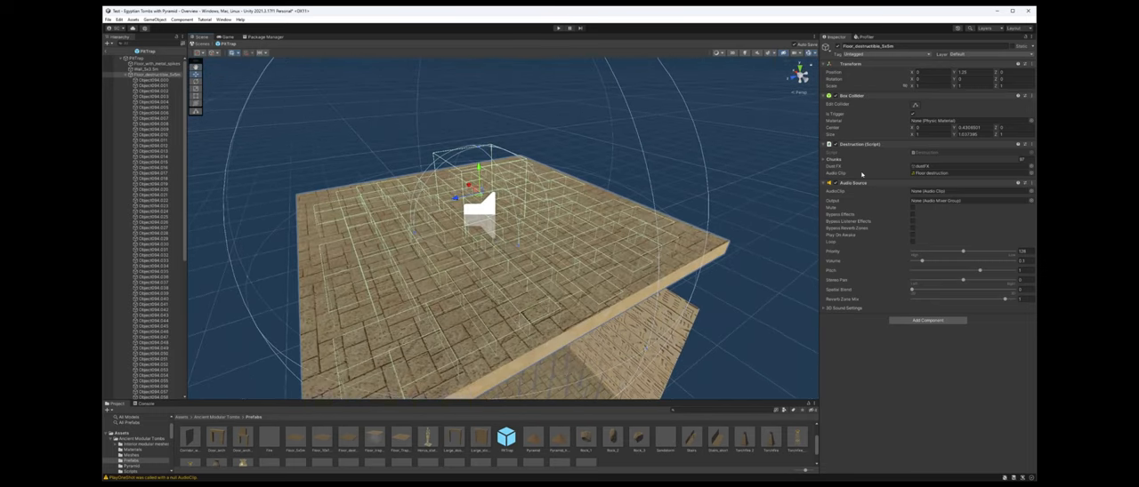
left_click(824, 160)
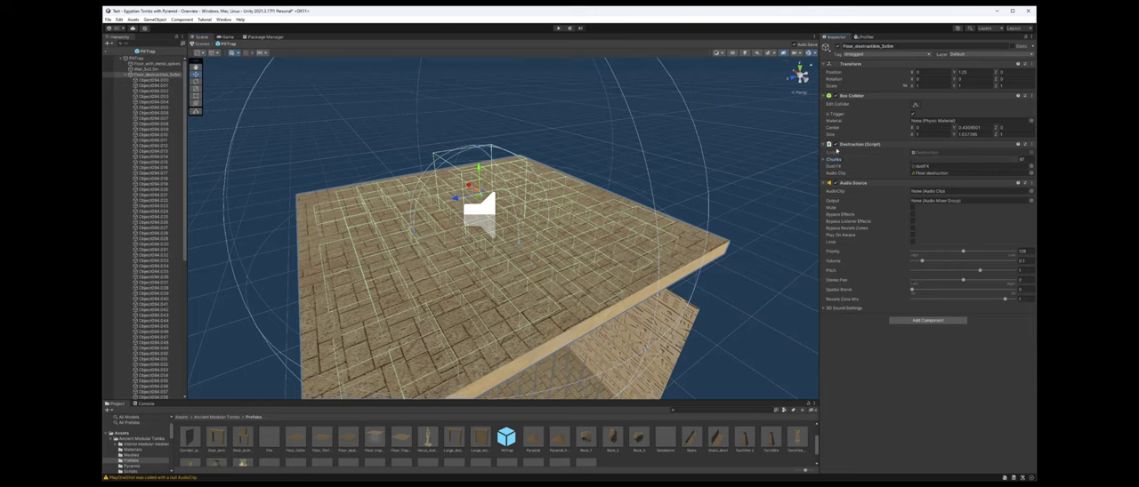
left_click(829, 144)
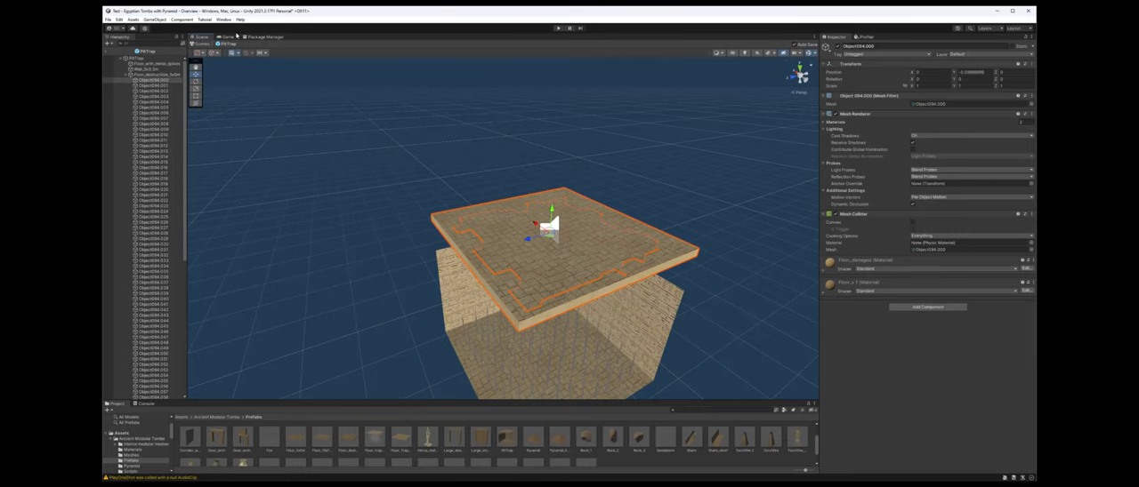
mouse_move(107, 54)
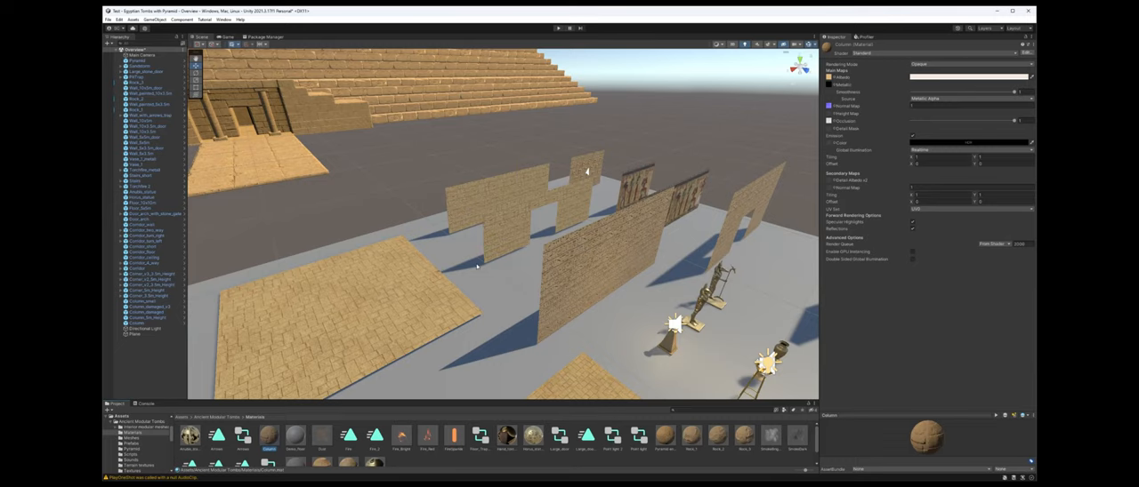
mouse_move(466, 259)
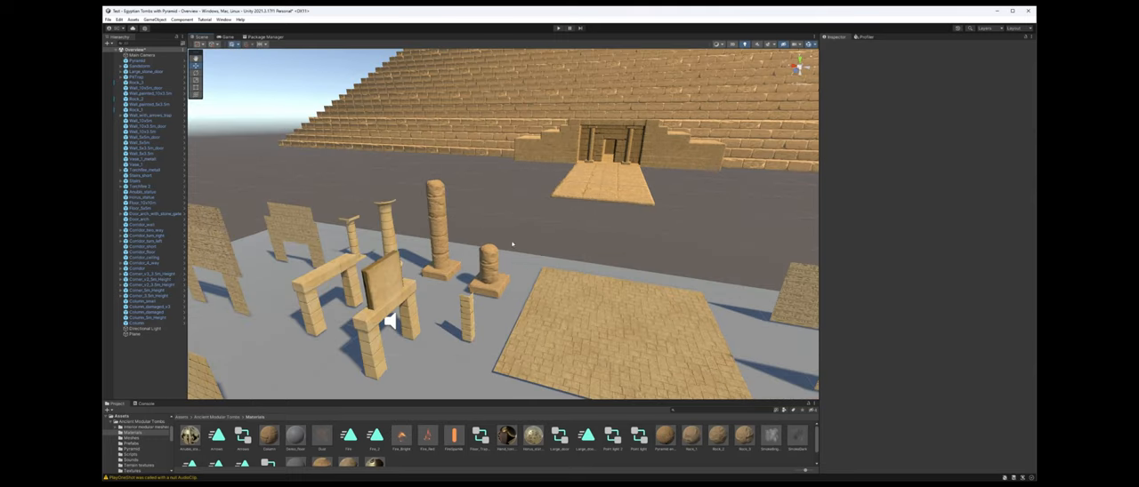
Step: Swing the view up to overlook the modular columns, arches, floor tiles and wall segments
left_click_drag(512, 245, 356, 228)
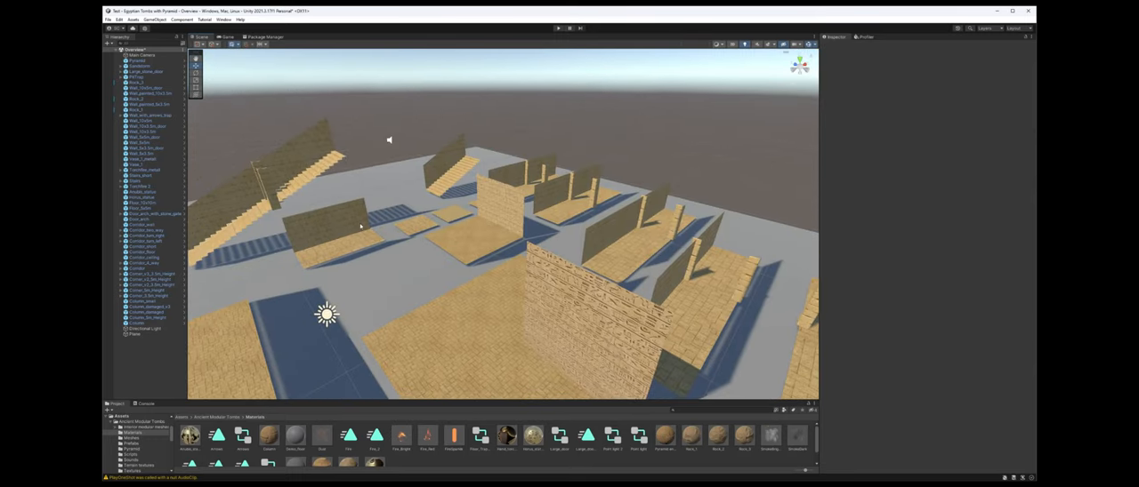